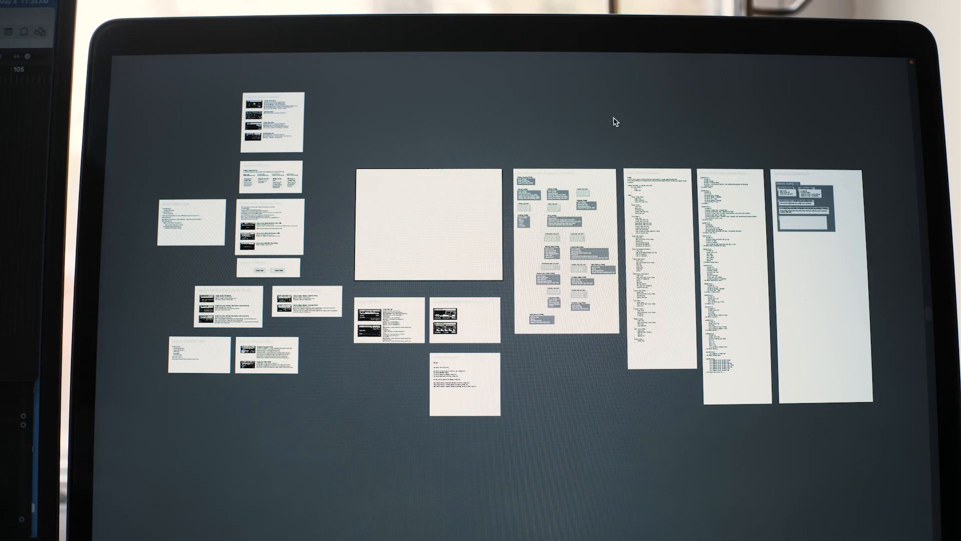
mouse_move(274, 89)
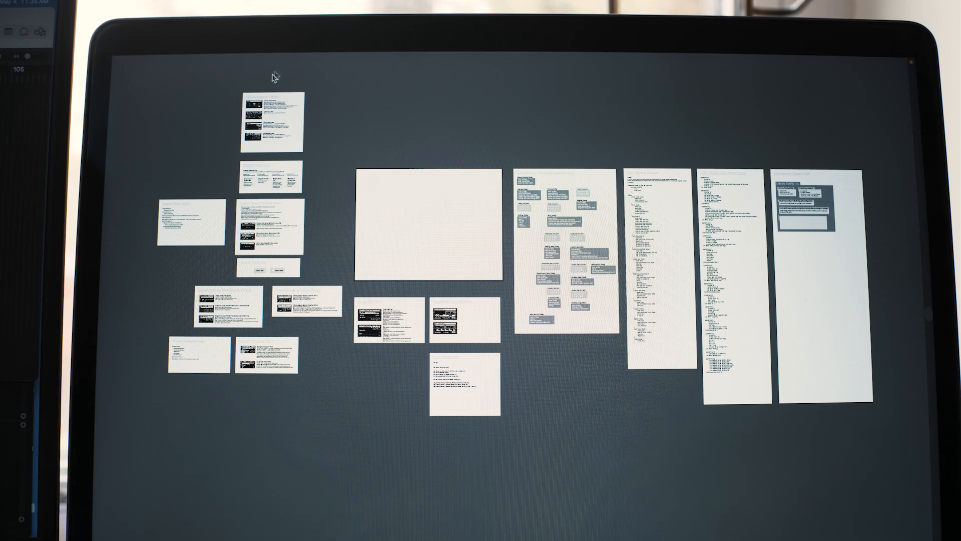
mouse_move(486, 380)
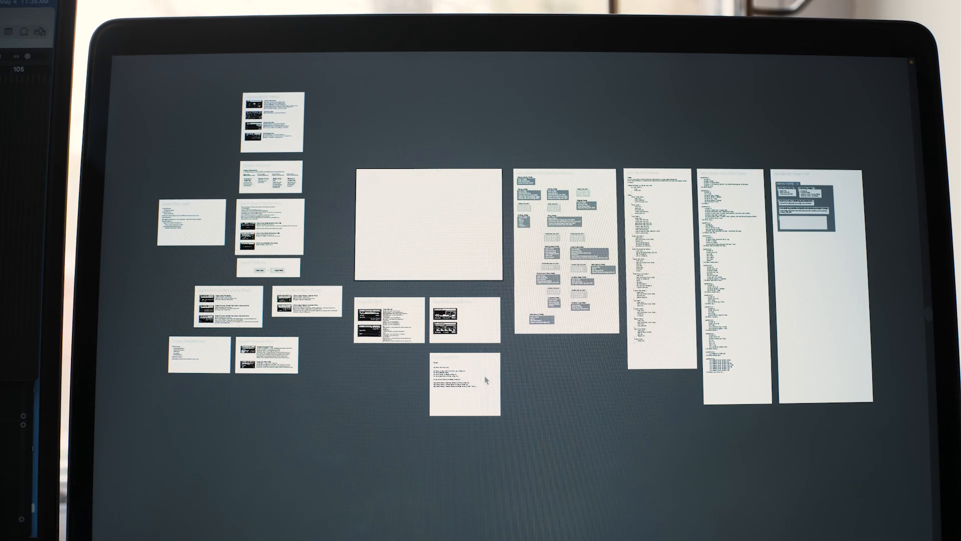
mouse_move(479, 124)
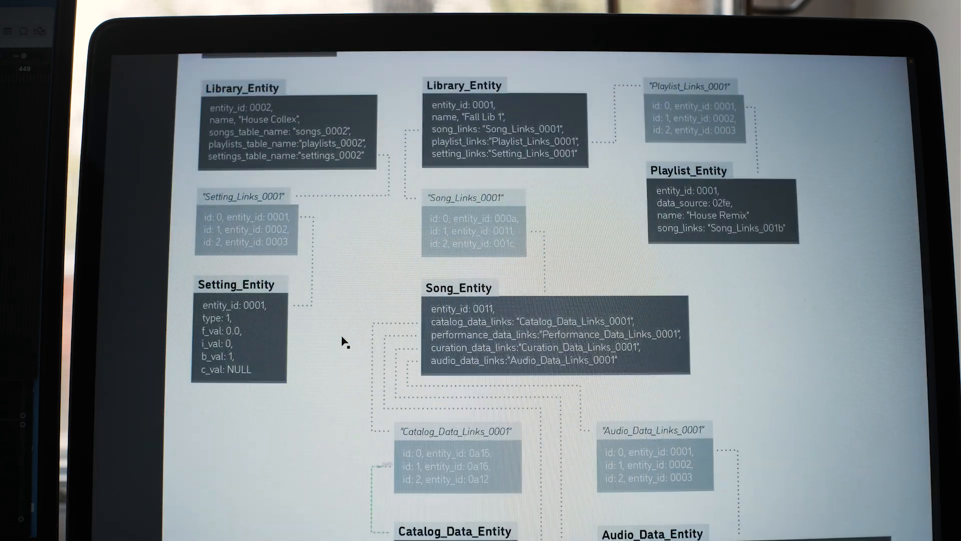
scroll(down, 3)
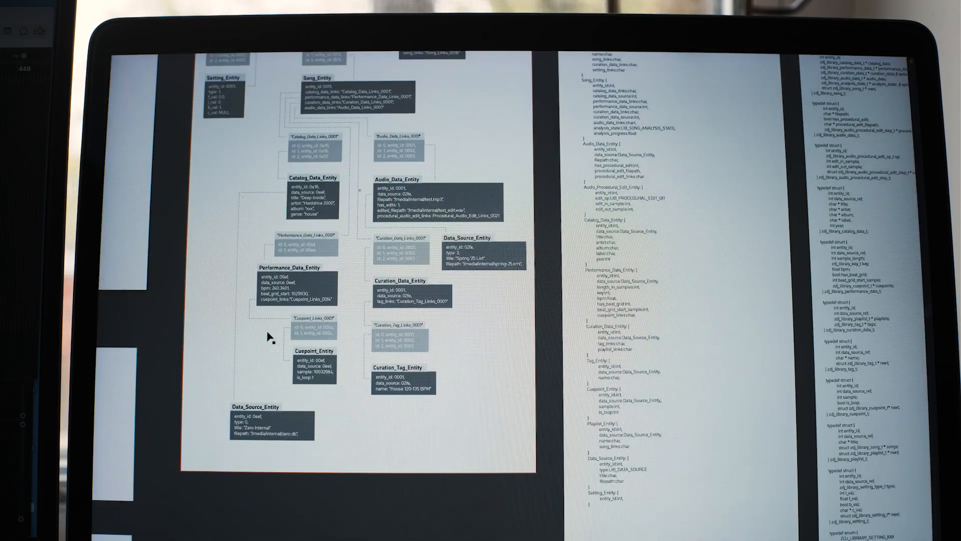
scroll(down, 3)
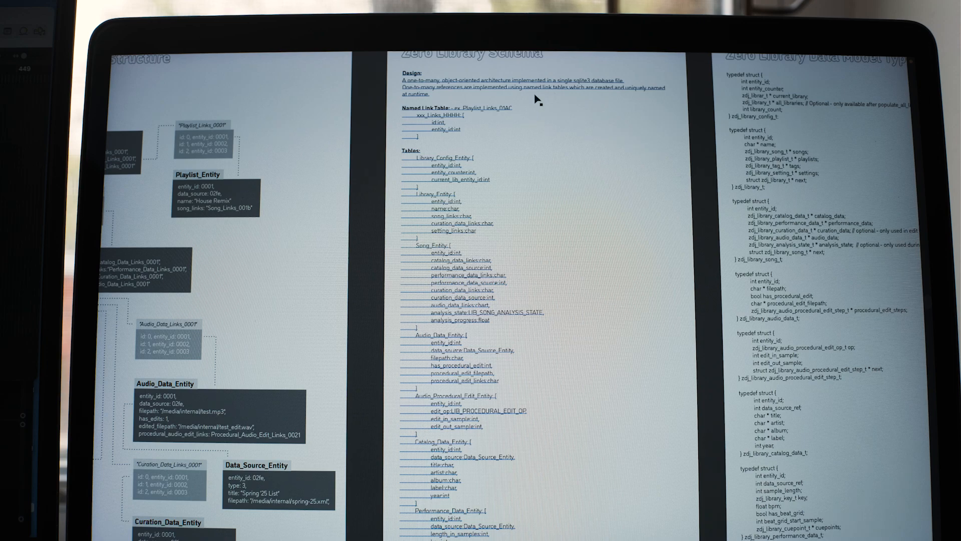
mouse_move(493, 318)
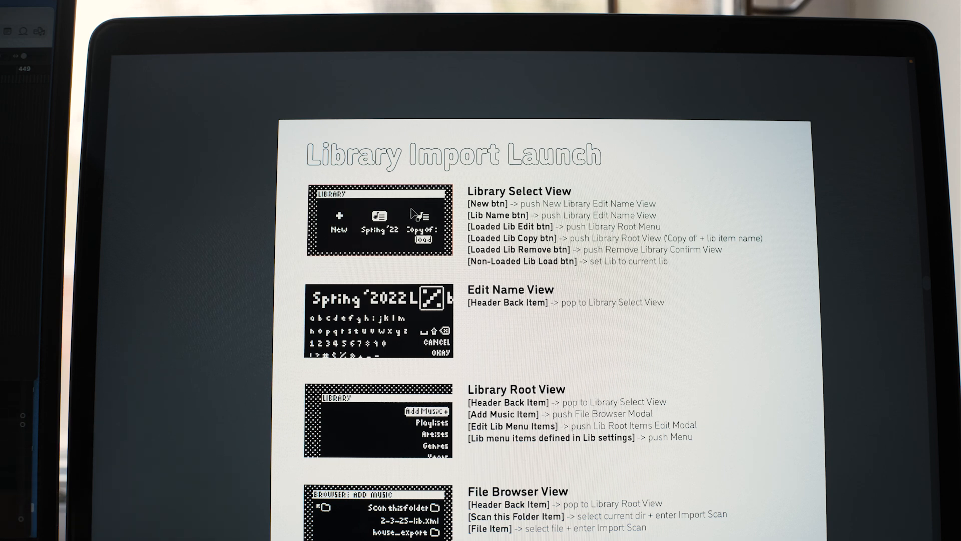
mouse_move(438, 223)
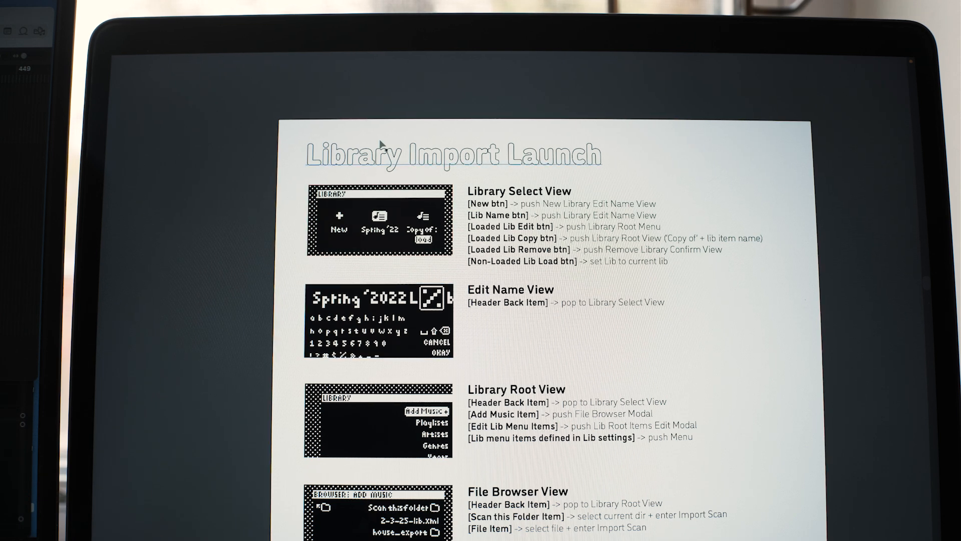
mouse_move(288, 330)
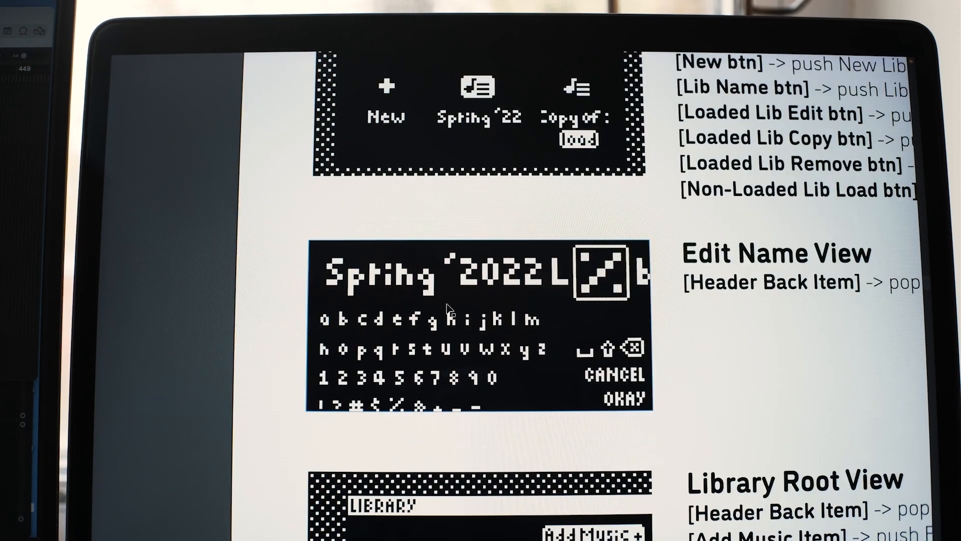
mouse_move(563, 400)
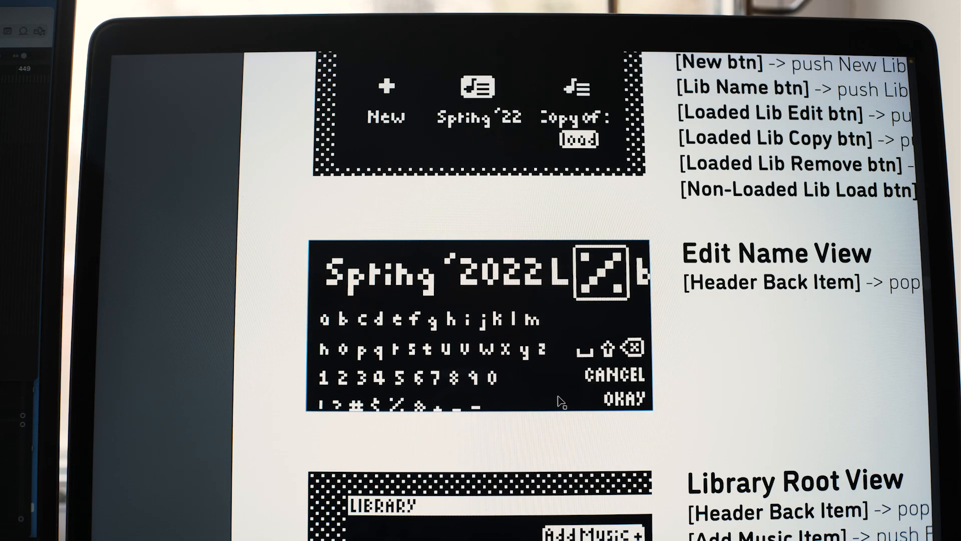
scroll(down, 3)
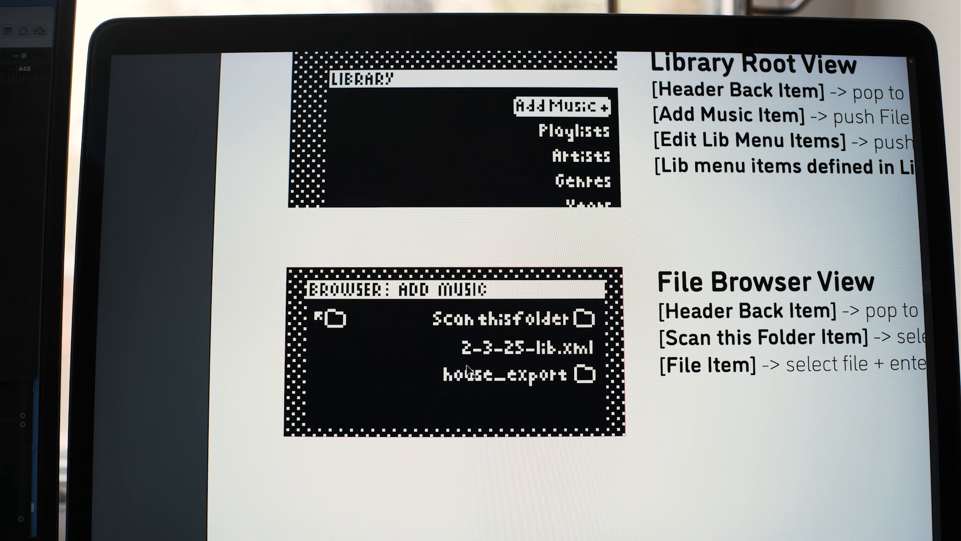
scroll(down, 3)
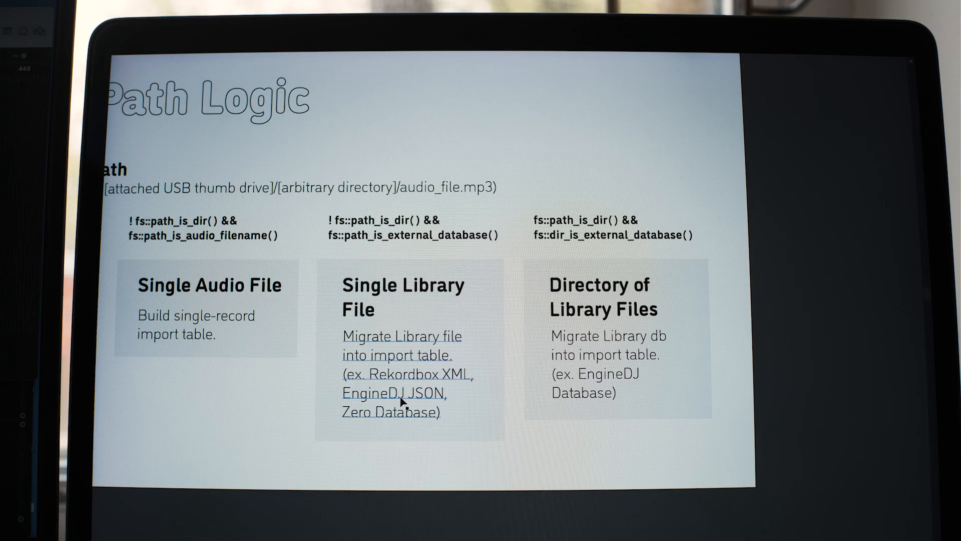
mouse_move(416, 399)
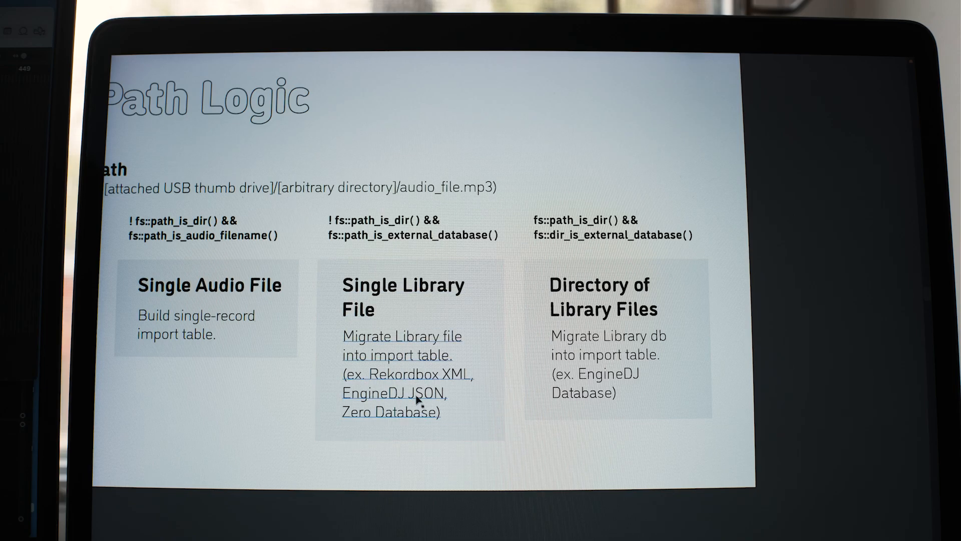
mouse_move(455, 403)
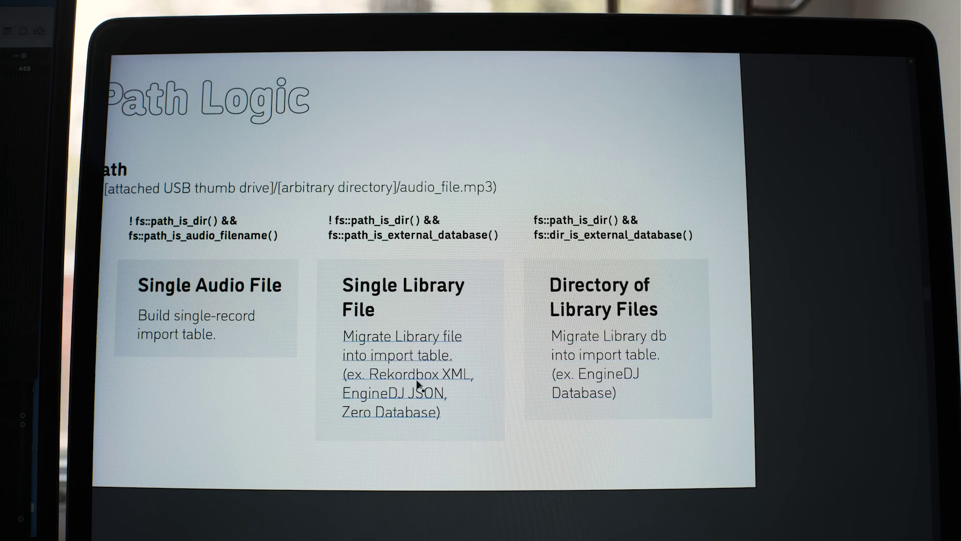
mouse_move(630, 386)
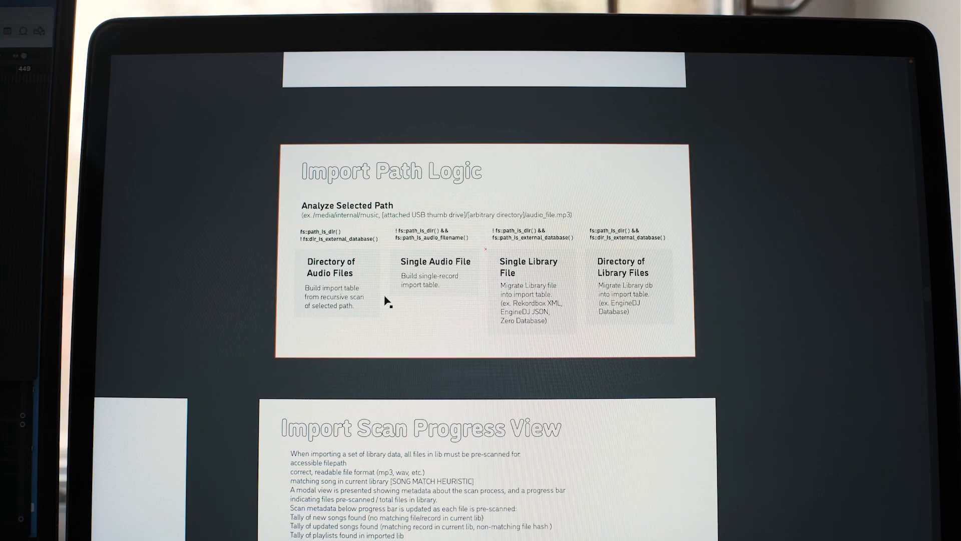
scroll(down, 3)
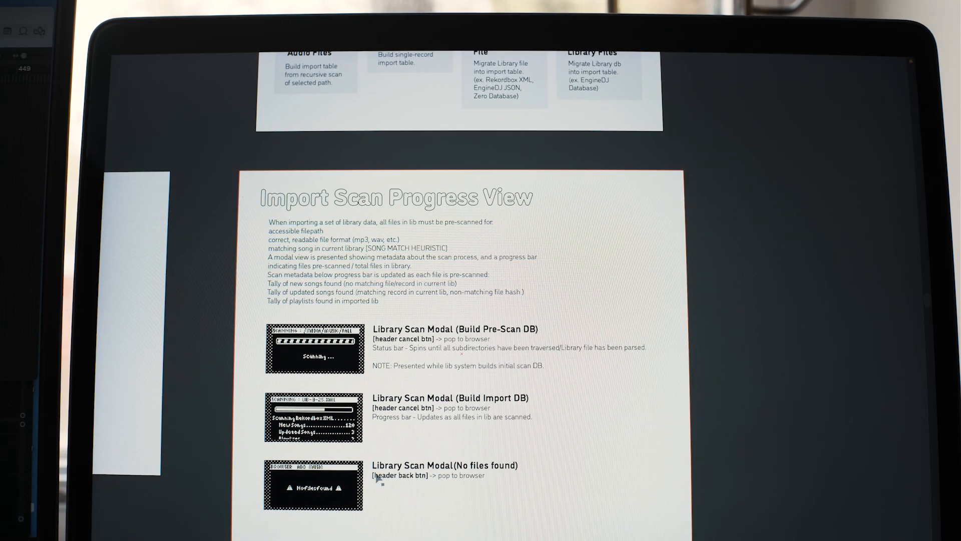
scroll(down, 3)
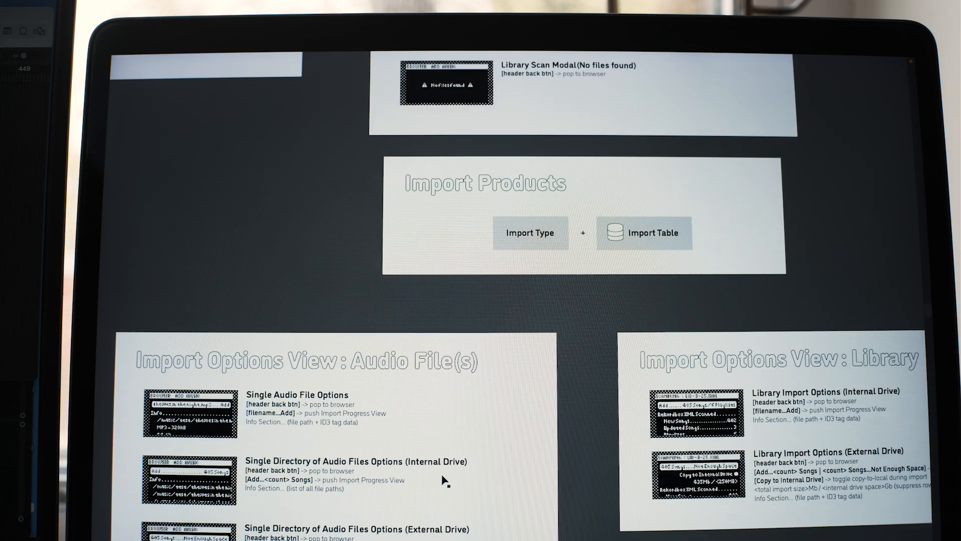
mouse_move(255, 441)
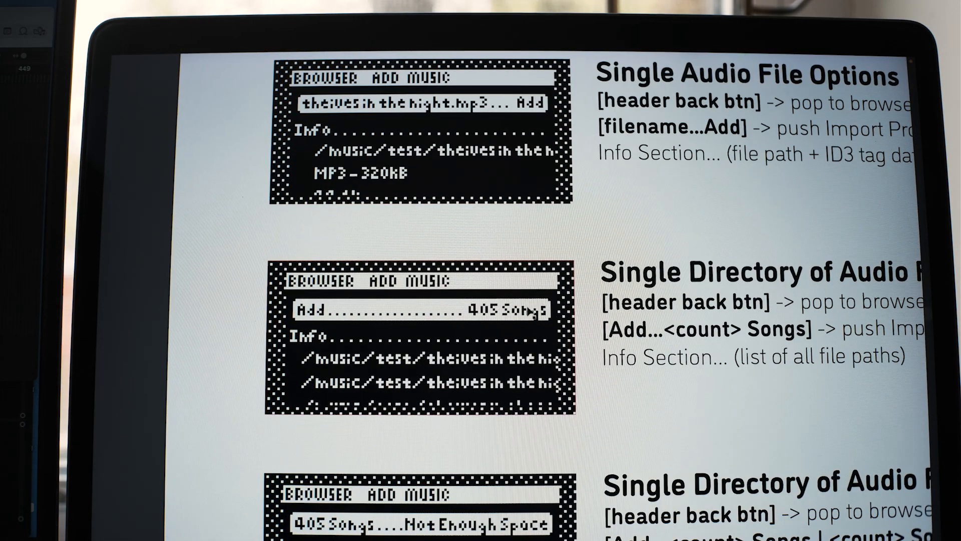
scroll(down, 3)
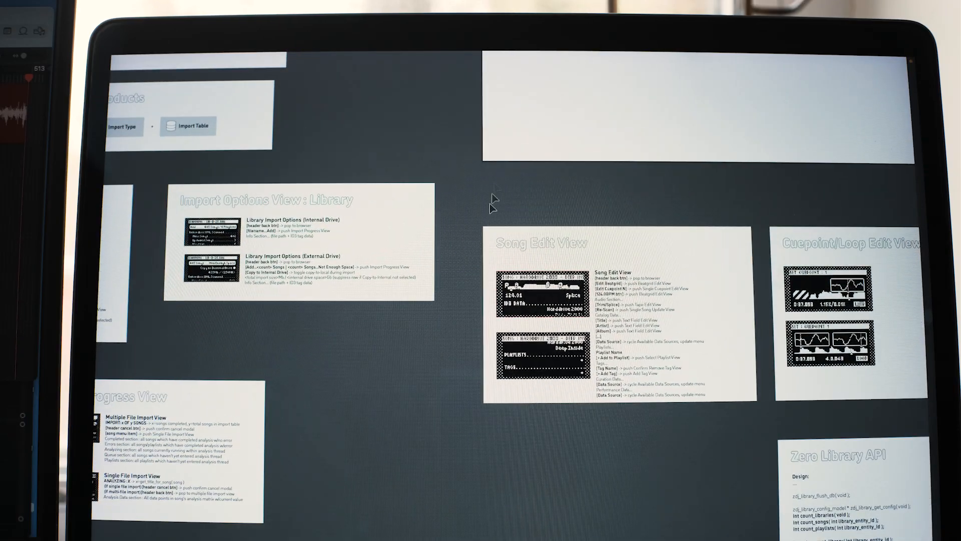
mouse_move(527, 459)
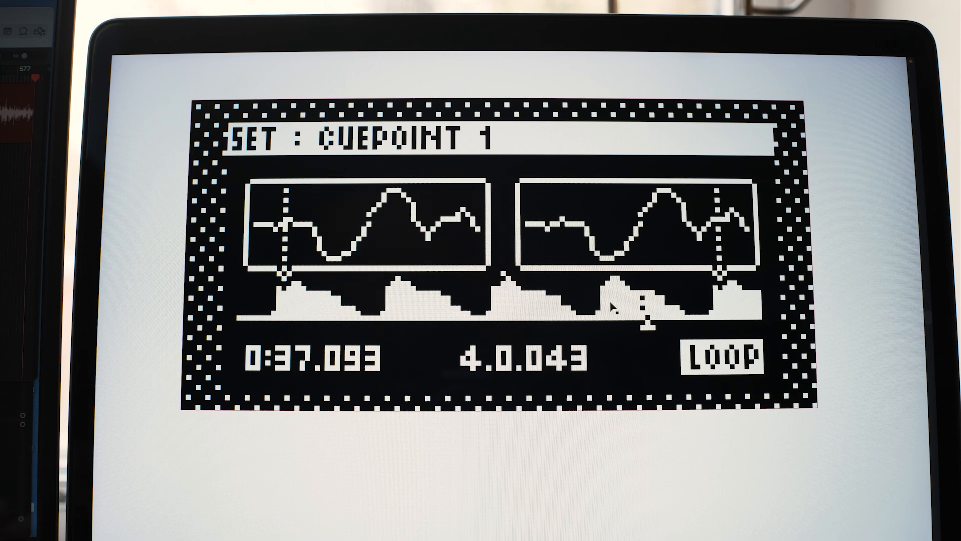
mouse_move(691, 242)
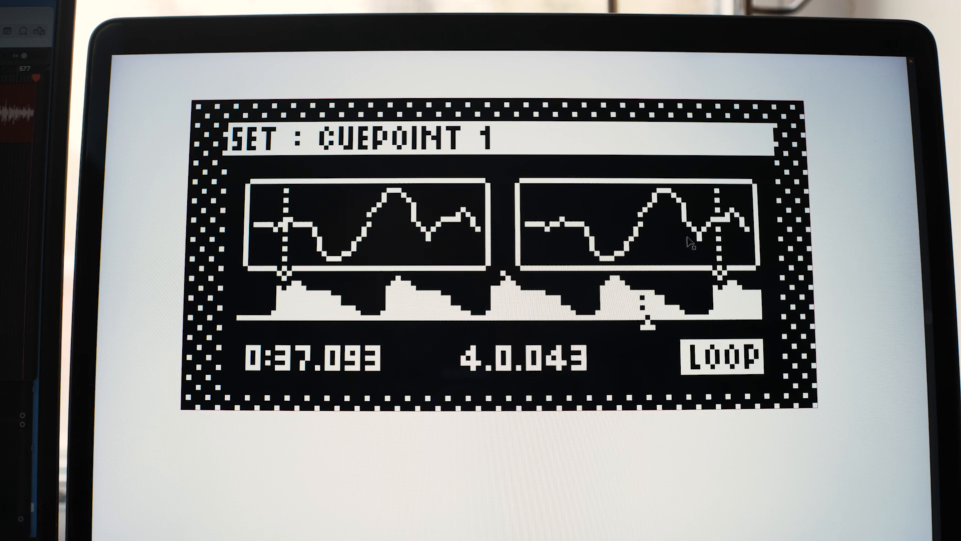